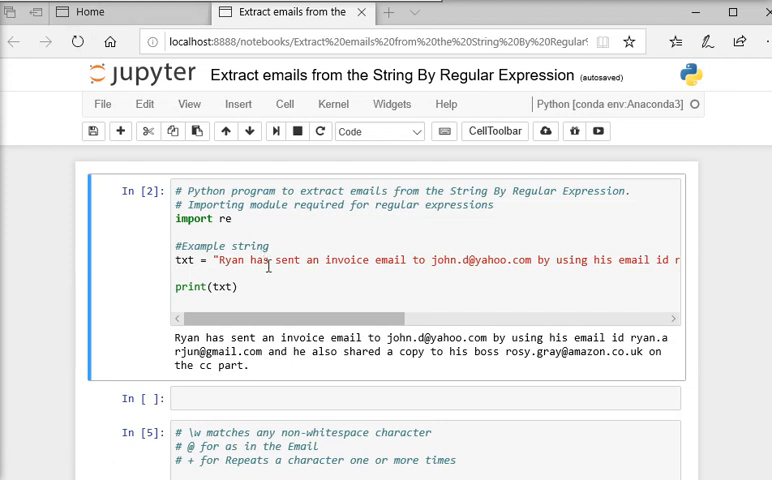
{"action": "mouse_move", "coordinate": [301, 337]}
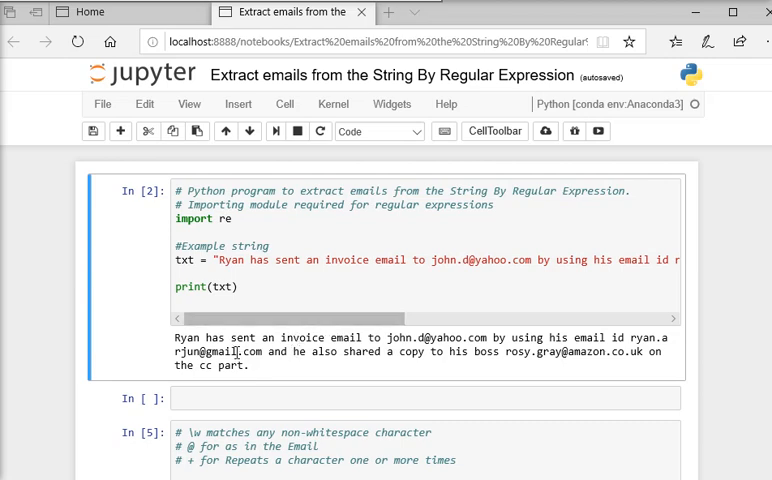
{"action": "mouse_move", "coordinate": [229, 337]}
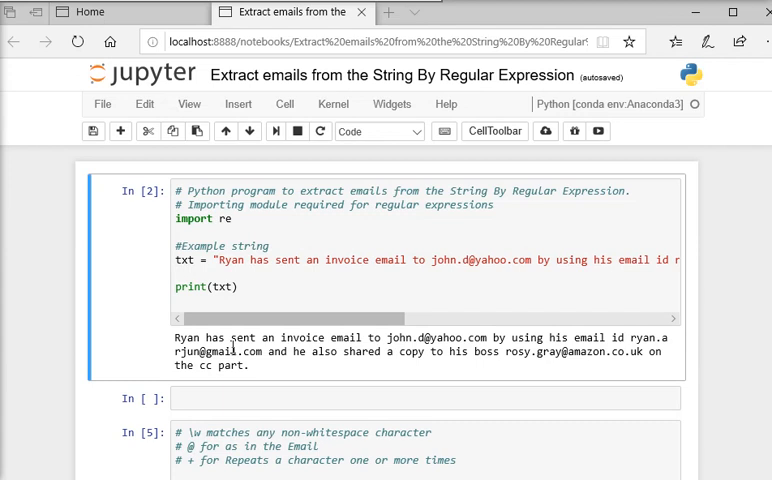
{"action": "mouse_move", "coordinate": [352, 337]}
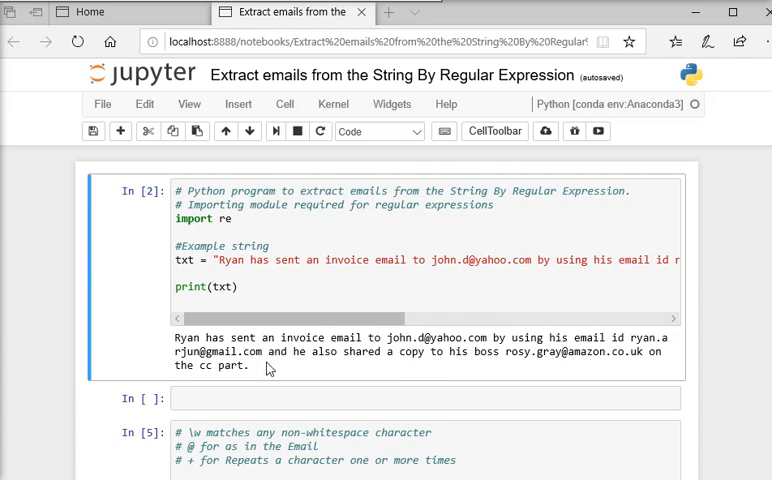
{"action": "mouse_move", "coordinate": [445, 370]}
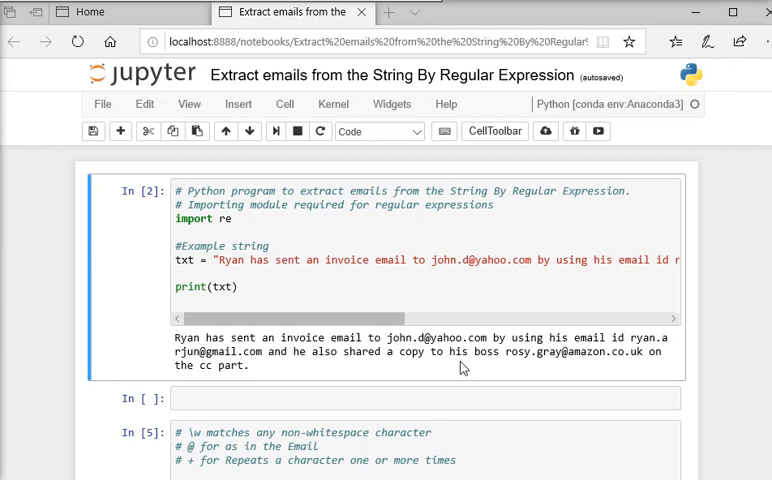
{"action": "mouse_move", "coordinate": [413, 335]}
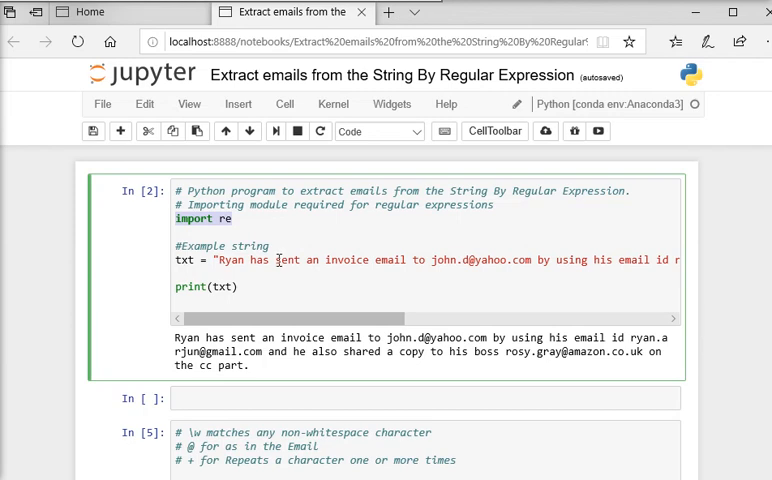
Step: Re-run the re.findall cell to list the three email addresses, then highlight one in the output
{"action": "scroll", "scroll_direction": "down", "scroll_amount": 3}
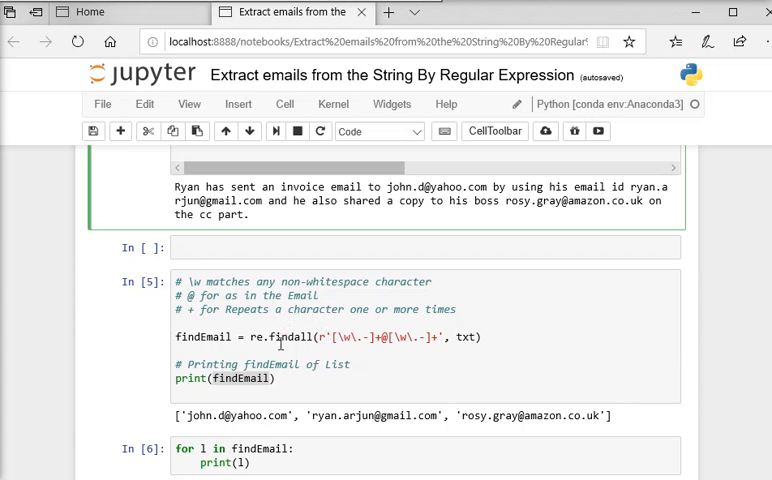
{"action": "mouse_move", "coordinate": [369, 291]}
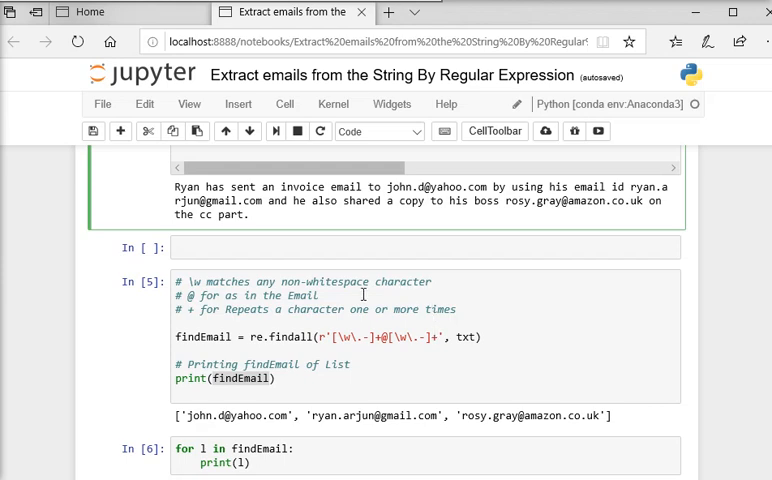
{"action": "mouse_move", "coordinate": [294, 324]}
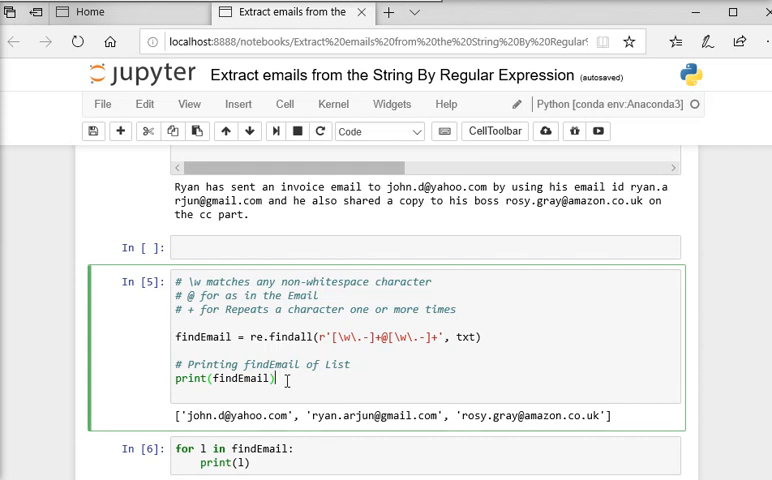
{"action": "key", "text": "Shift+Enter"}
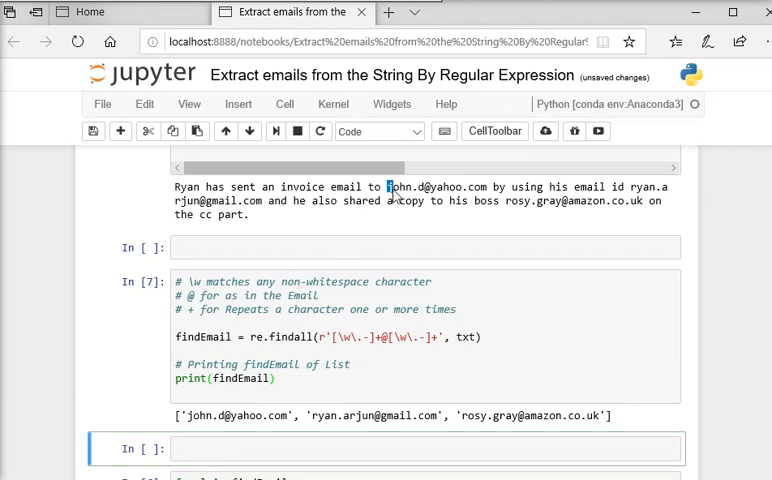
{"action": "double_click", "coordinate": [435, 187]}
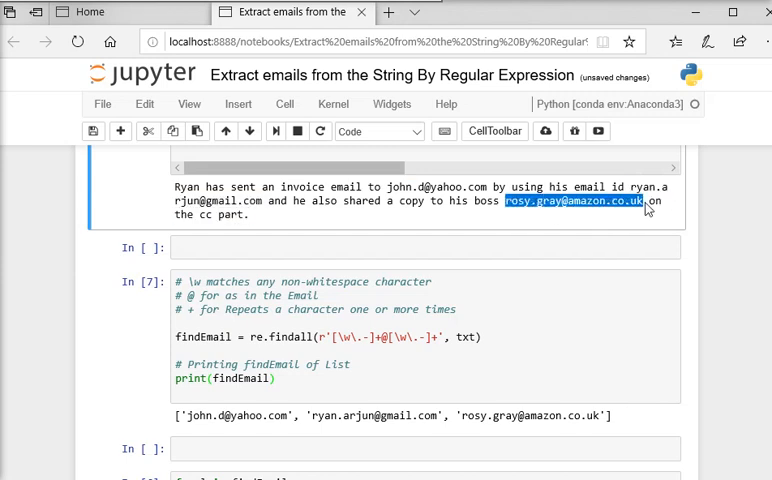
{"action": "mouse_move", "coordinate": [481, 312]}
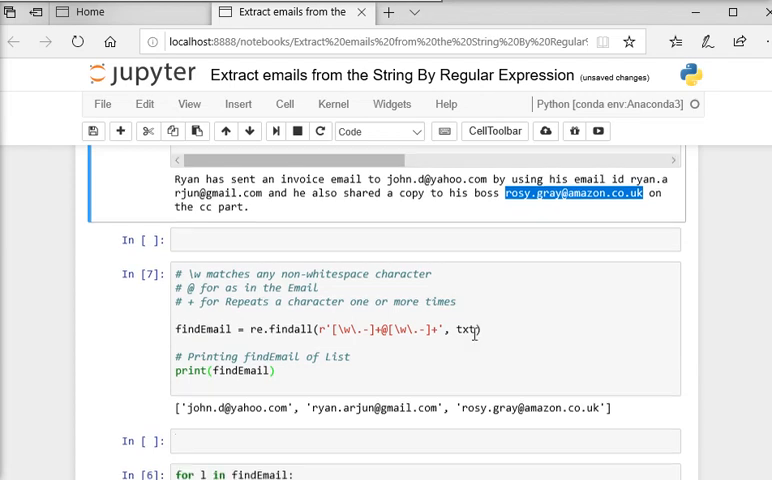
{"action": "scroll", "scroll_direction": "down", "scroll_amount": 3}
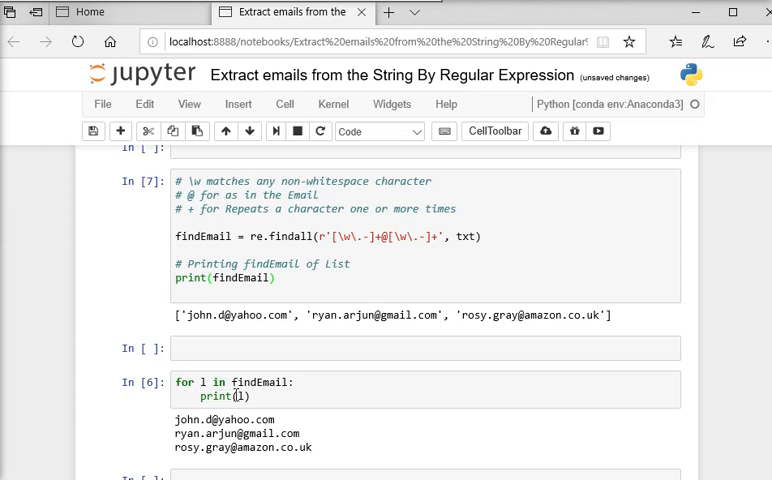
{"action": "left_click", "coordinate": [232, 397]}
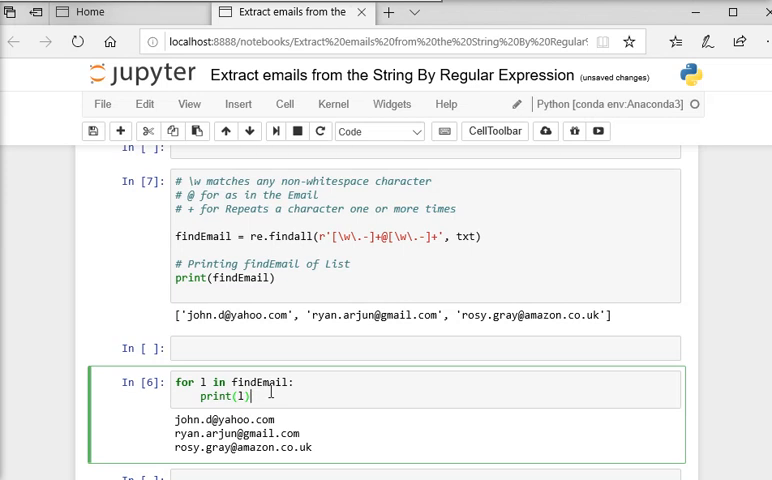
{"action": "mouse_move", "coordinate": [278, 336]}
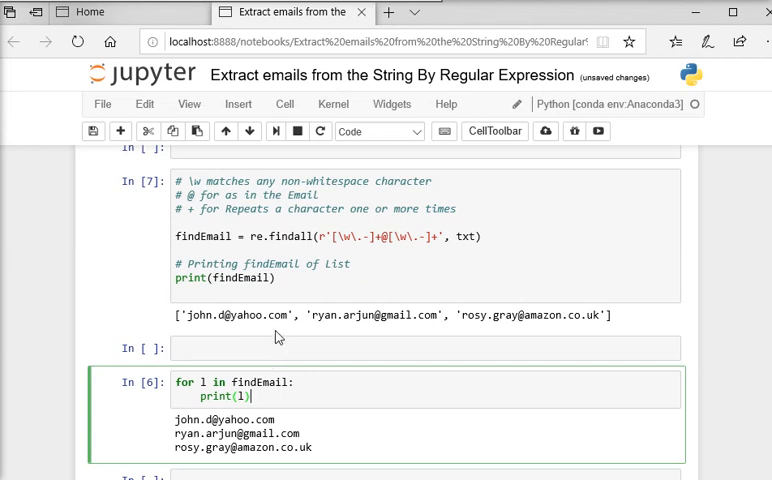
{"action": "mouse_move", "coordinate": [293, 252]}
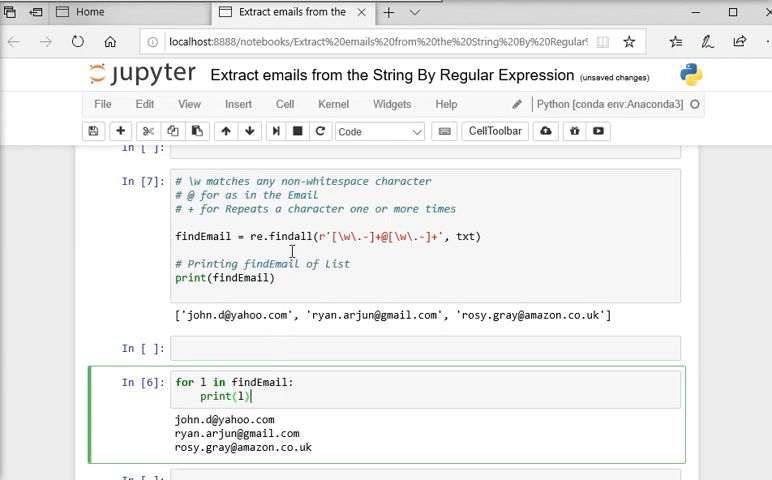